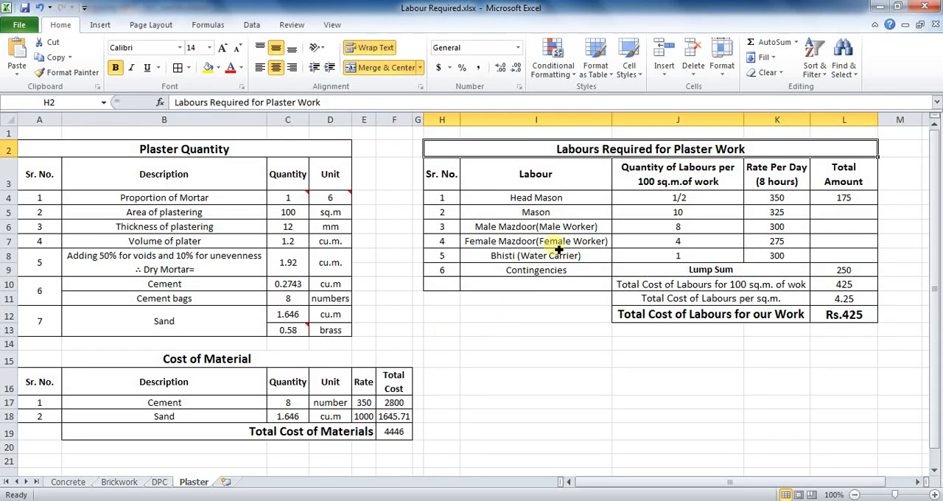
mouse_move(501, 183)
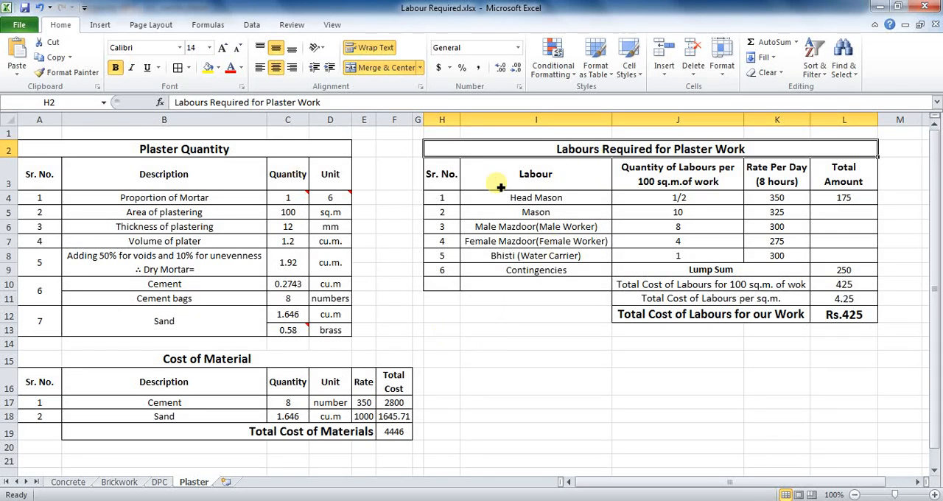
Review the 'Labours Required for Plaster Work' title and its Sr. No., Labour, quantity, Rate Per Day and Total Amount headers
double_click(551, 149)
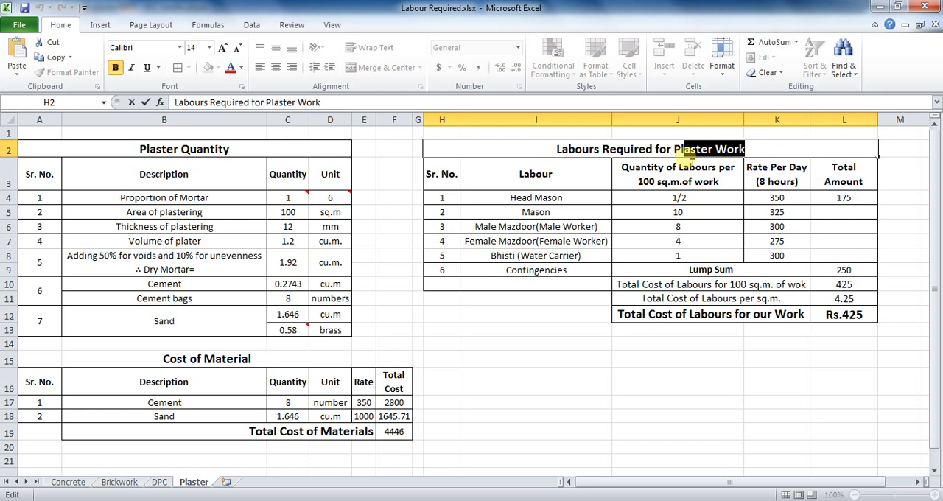
double_click(711, 149)
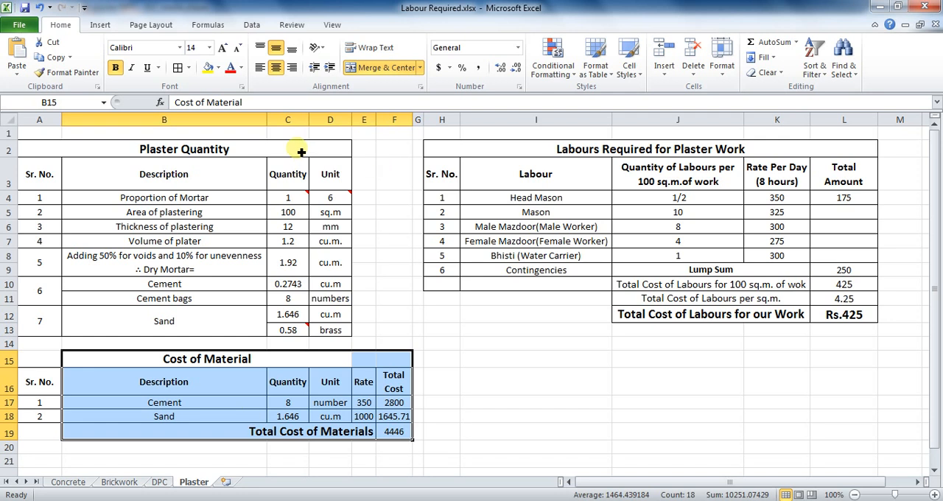
click(650, 148)
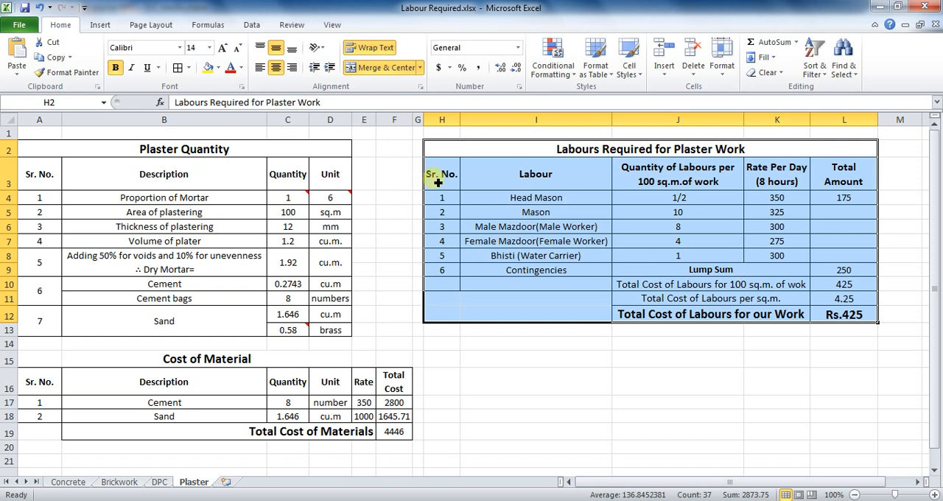
drag(678, 198, 678, 241)
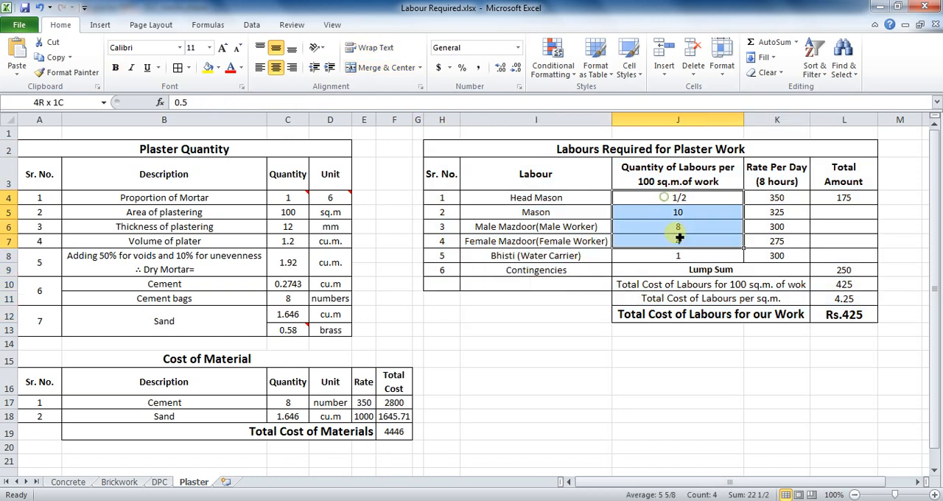
click(536, 174)
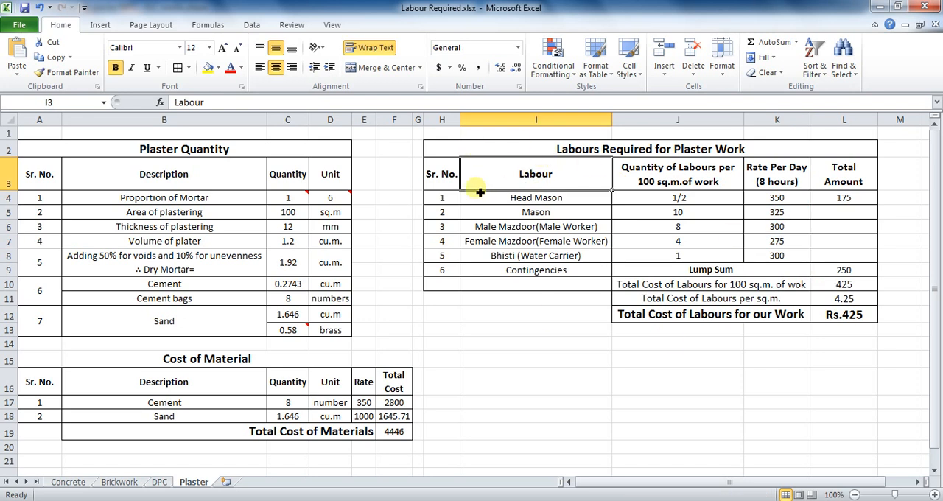
click(442, 173)
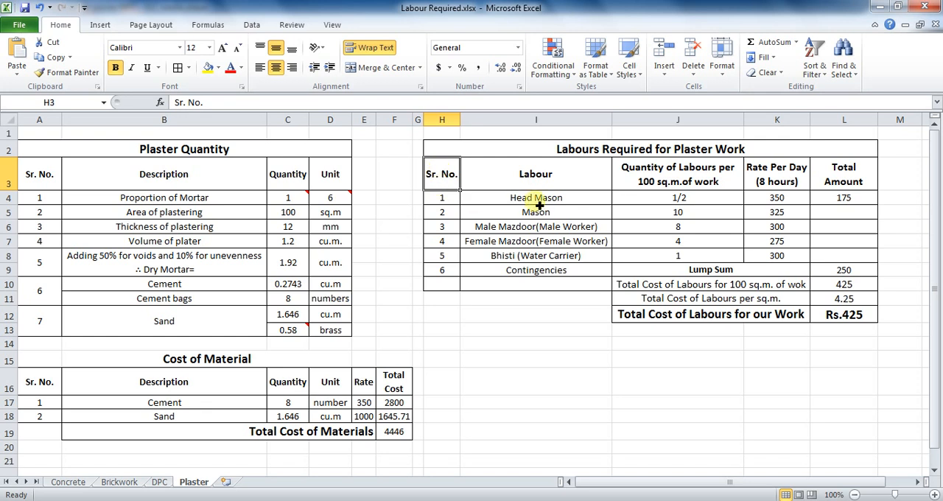
click(678, 174)
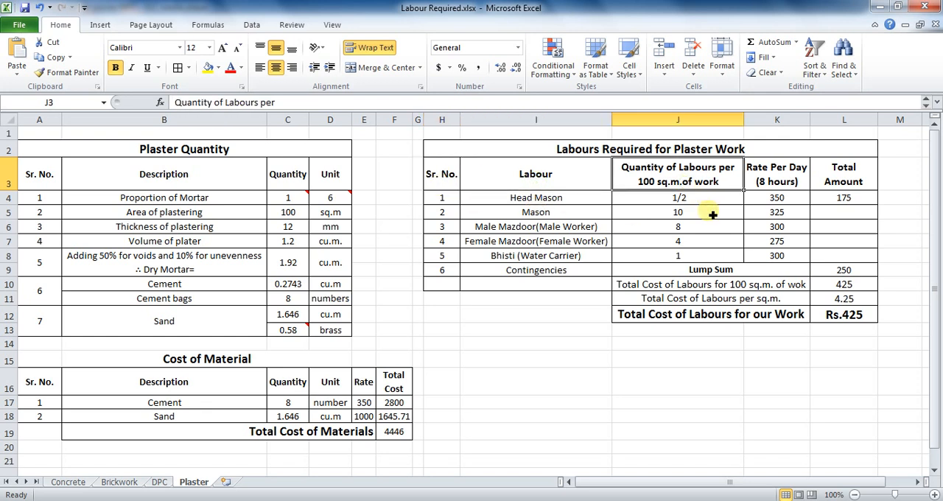
mouse_move(788, 242)
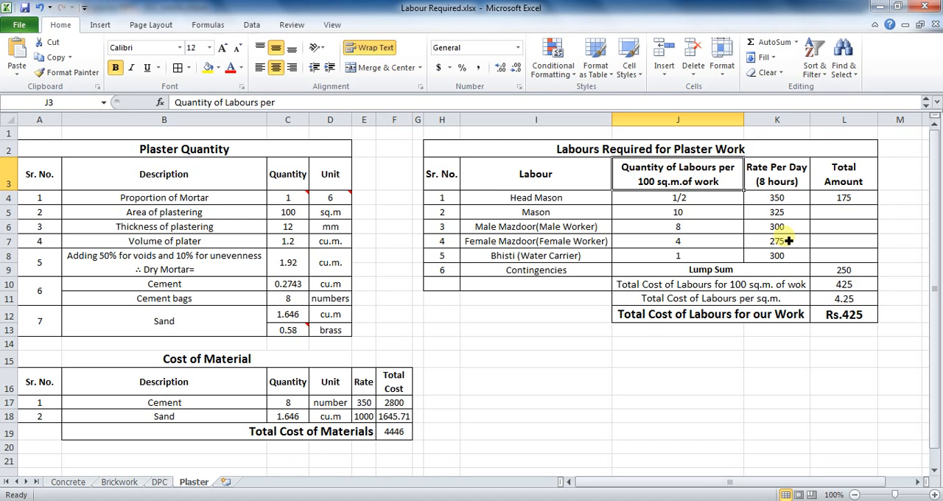
click(777, 174)
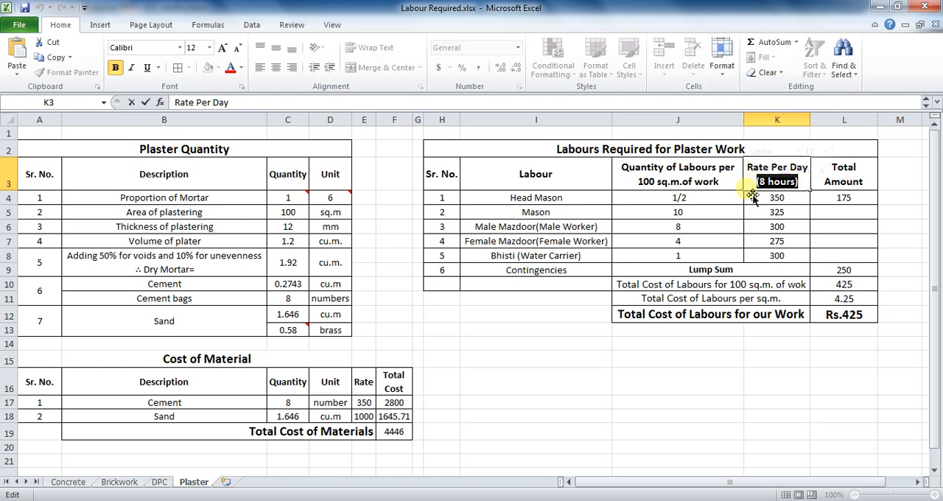
click(843, 174)
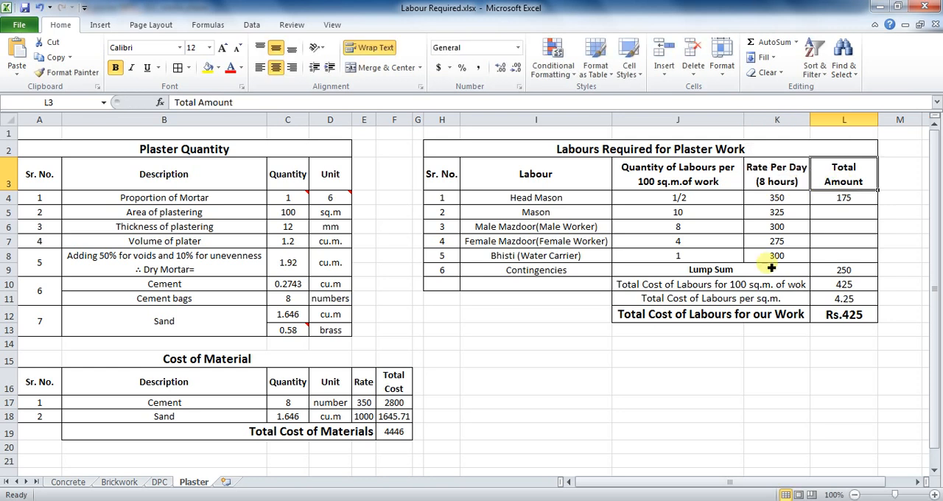
Check each labourer's quantity and daily rate: Head Mason 1/2 at 350, Mason 325, Mazdoors 8 at 300 and 4 at 275, Bhisti 300
click(537, 197)
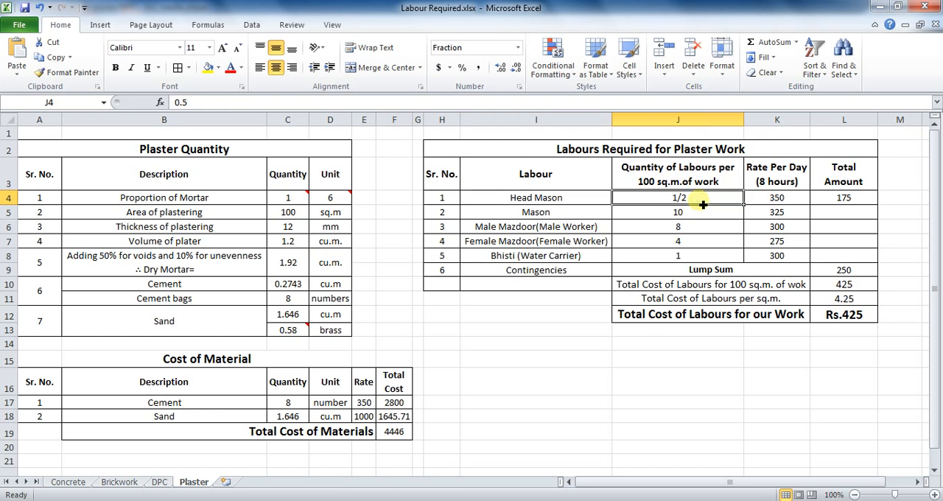
mouse_move(787, 242)
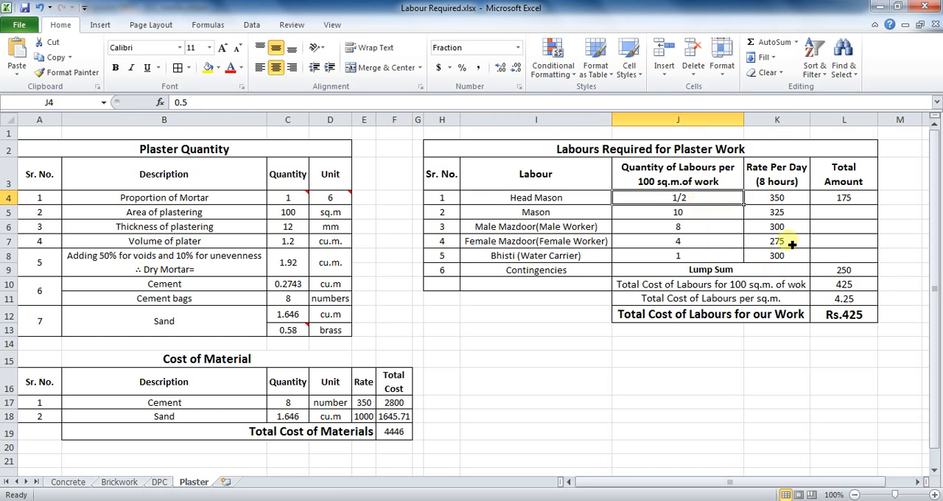
mouse_move(725, 203)
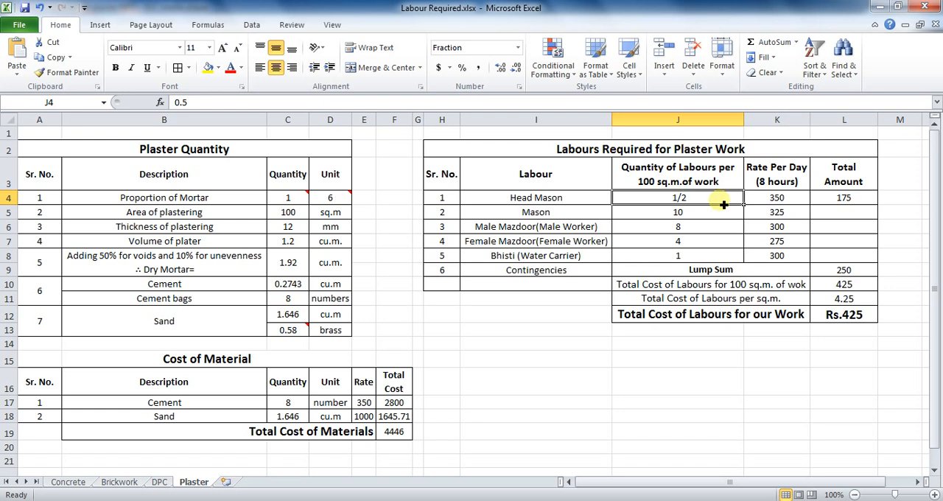
click(776, 198)
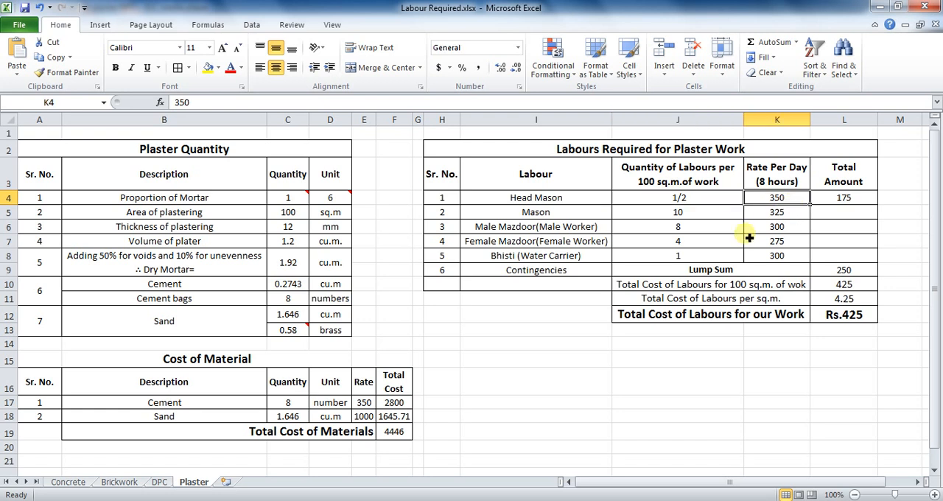
mouse_move(649, 248)
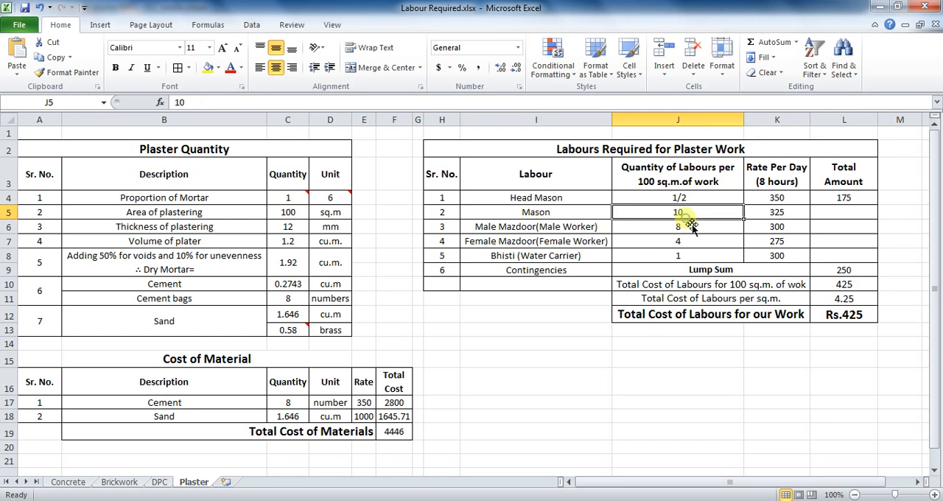
click(777, 212)
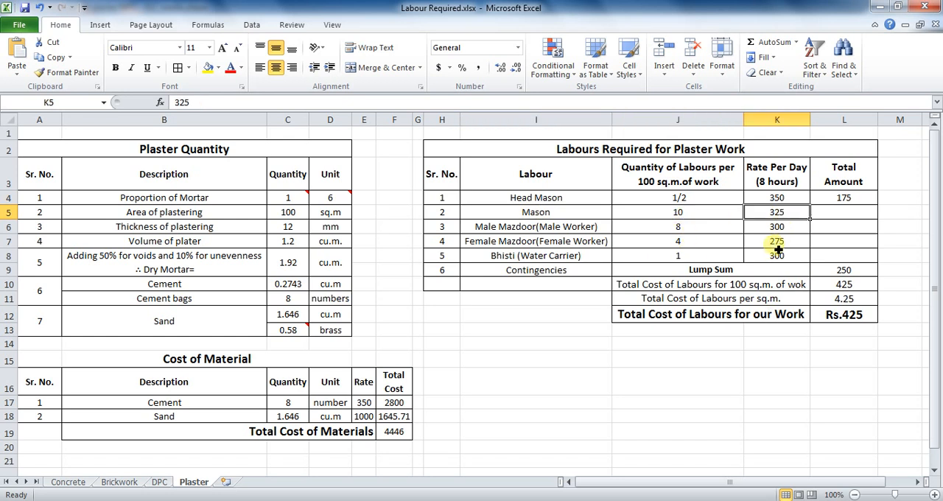
click(537, 227)
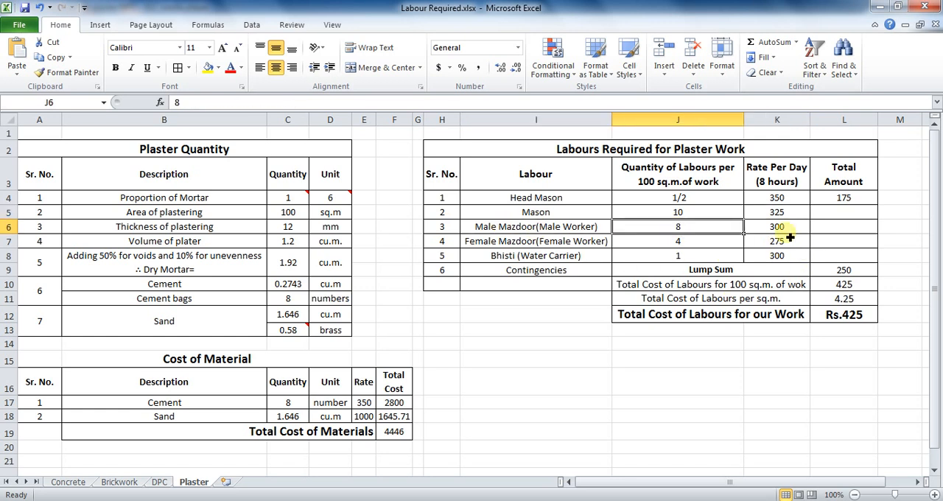
click(776, 227)
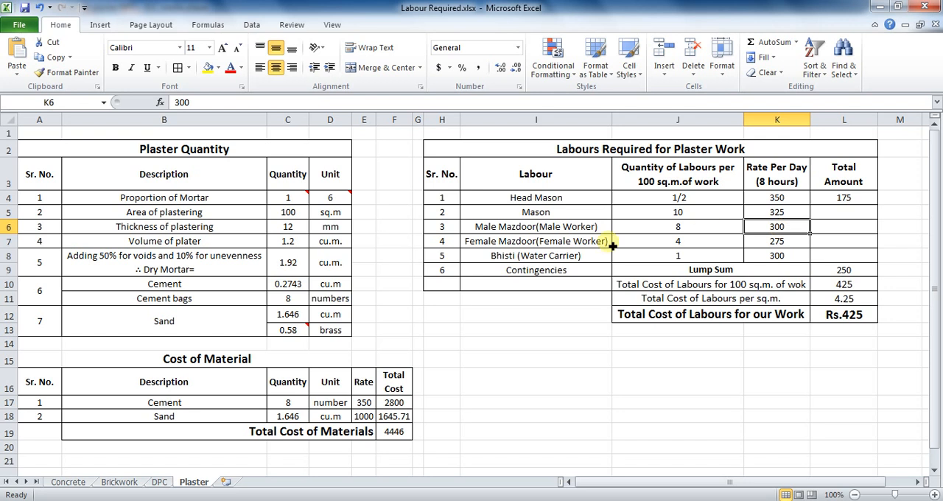
click(677, 241)
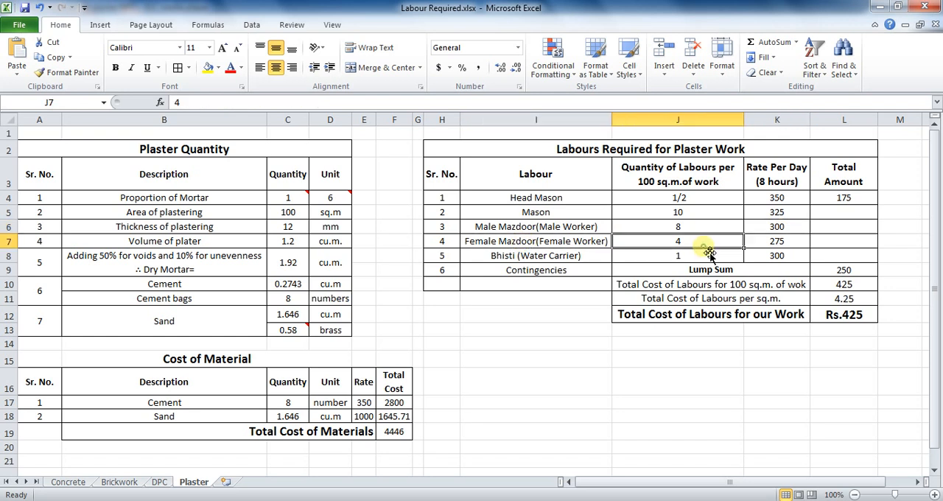
click(777, 242)
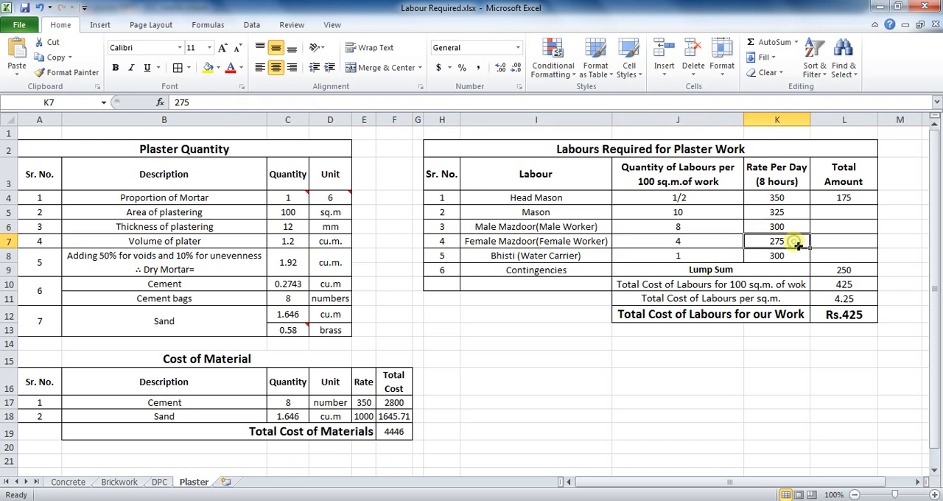
mouse_move(619, 267)
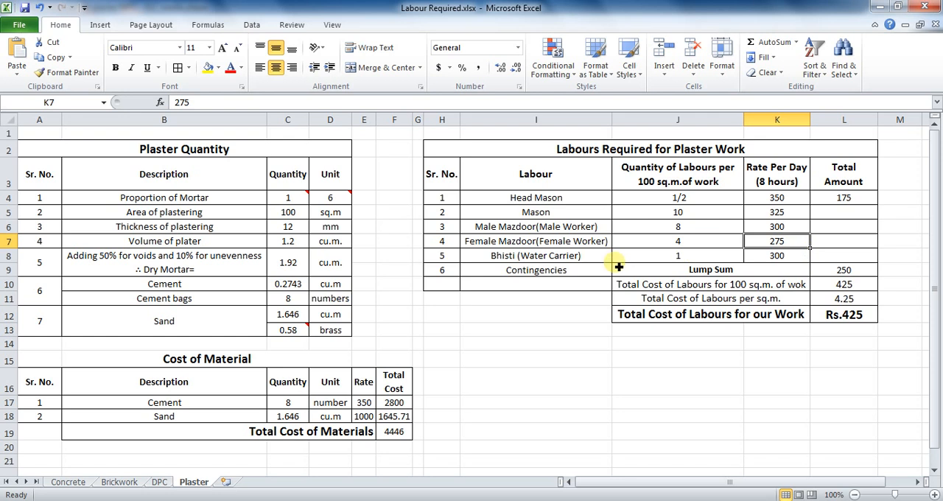
click(536, 255)
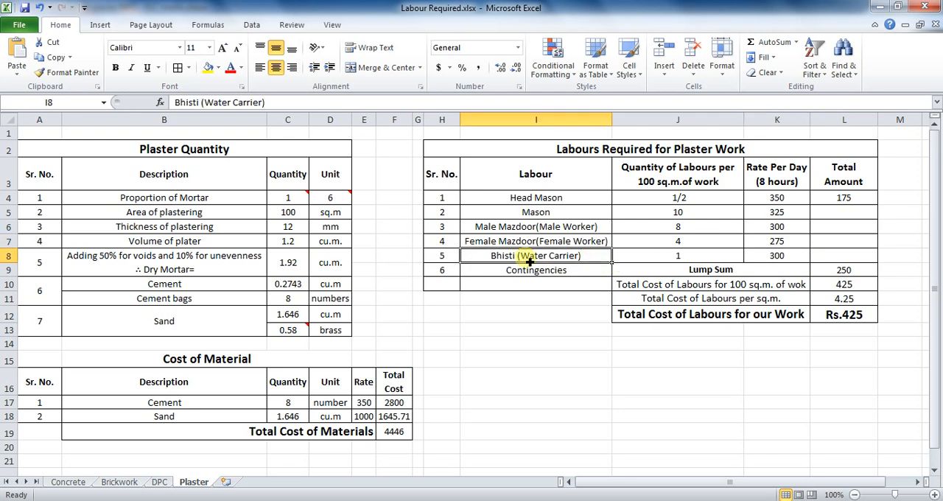
click(678, 256)
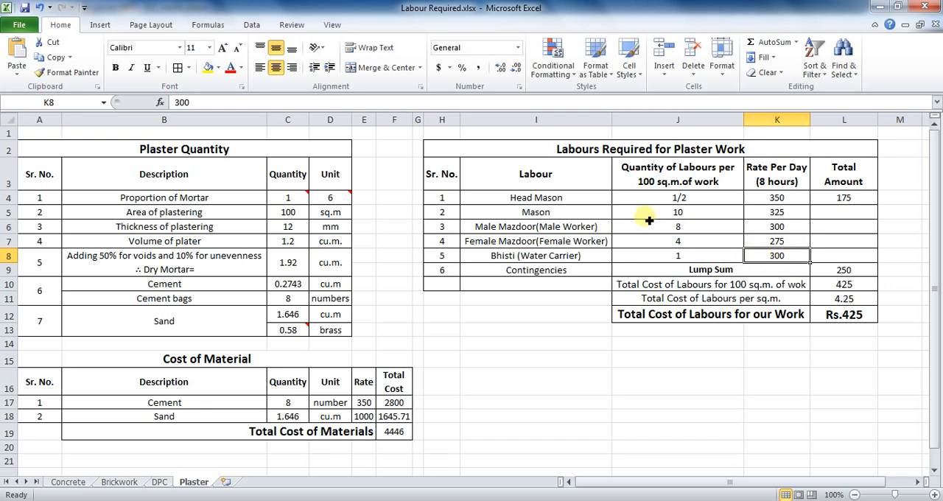
drag(678, 198, 678, 257)
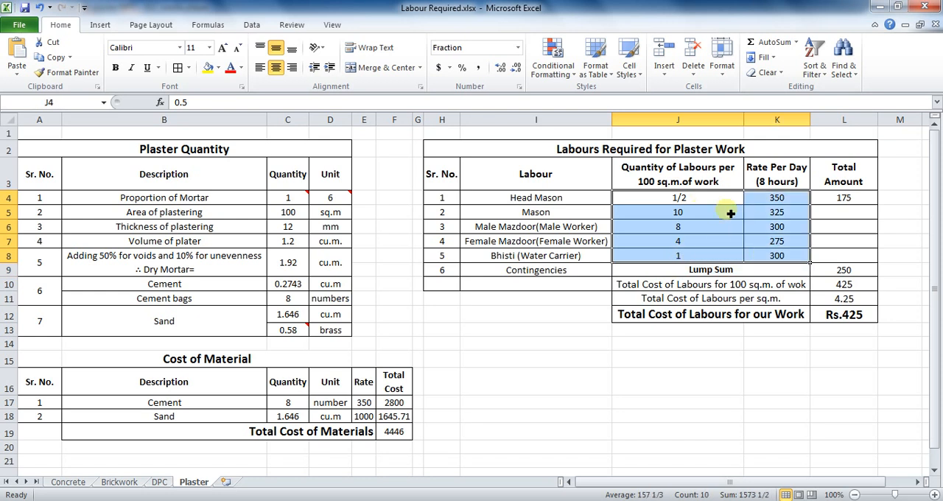
mouse_move(742, 237)
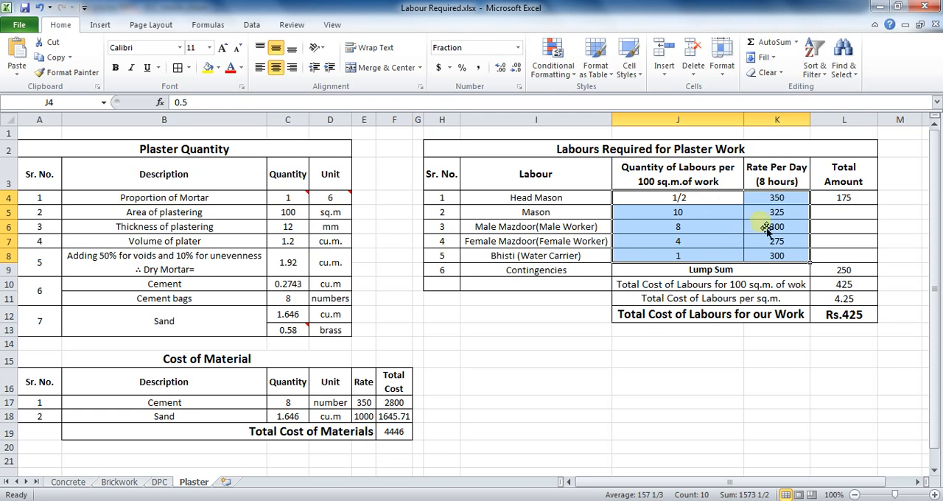
Inspect the contingencies Lump Sum cell and the Head Mason amount formula =J4*K4, leaving it unchanged
click(709, 269)
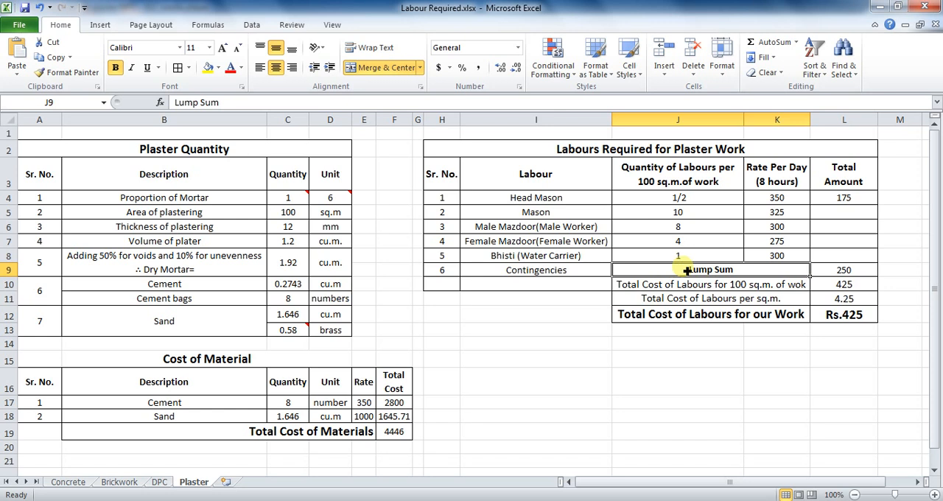
click(843, 268)
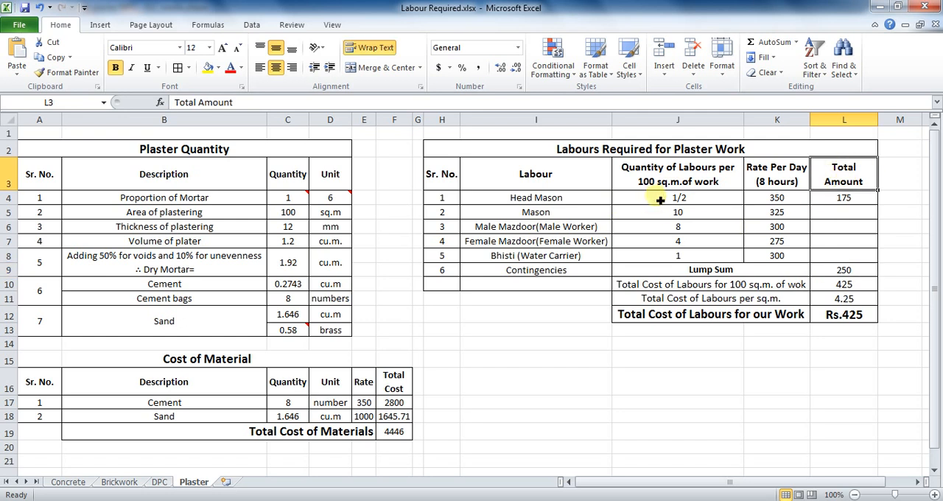
click(777, 198)
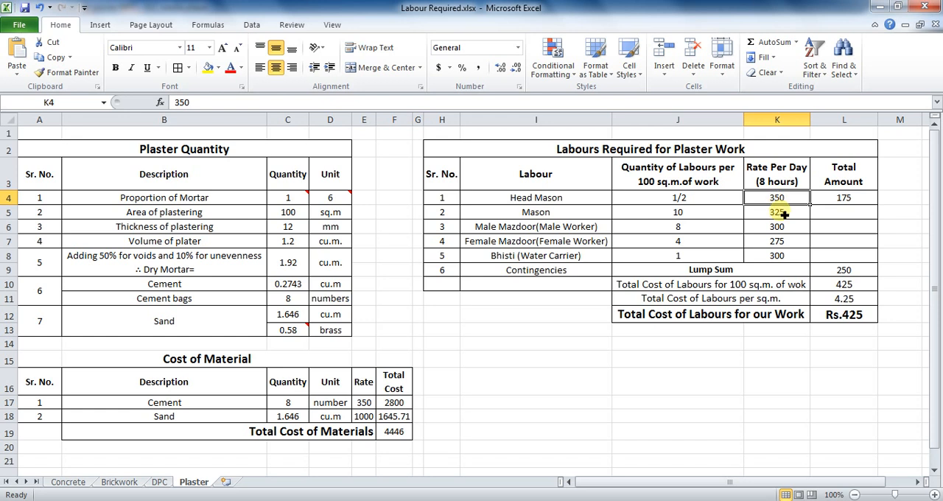
click(537, 197)
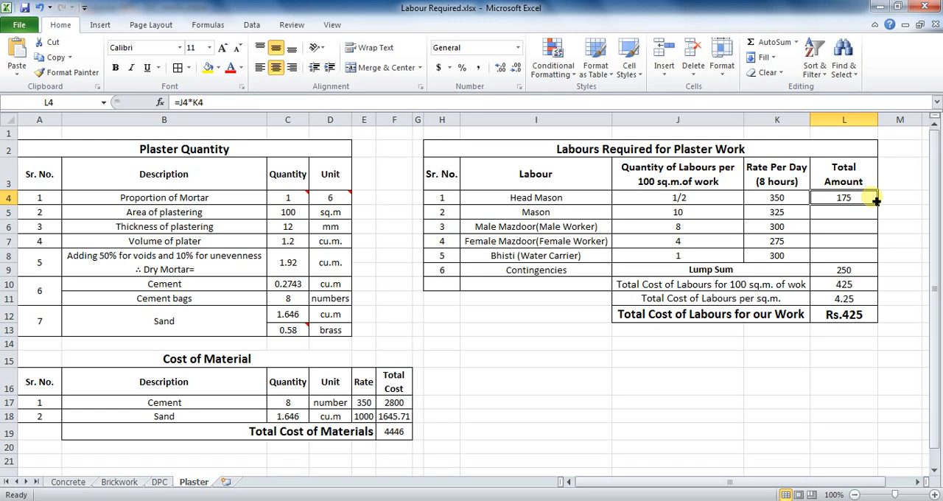
double_click(843, 198)
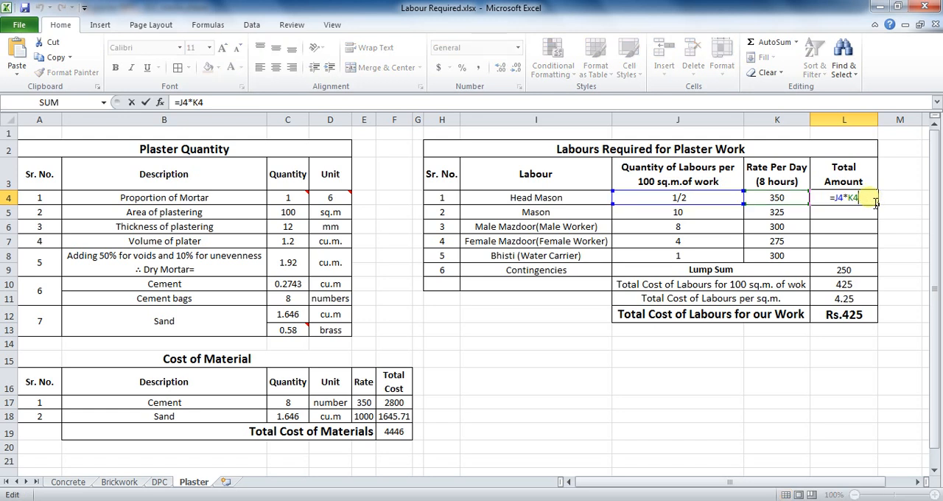
mouse_move(872, 204)
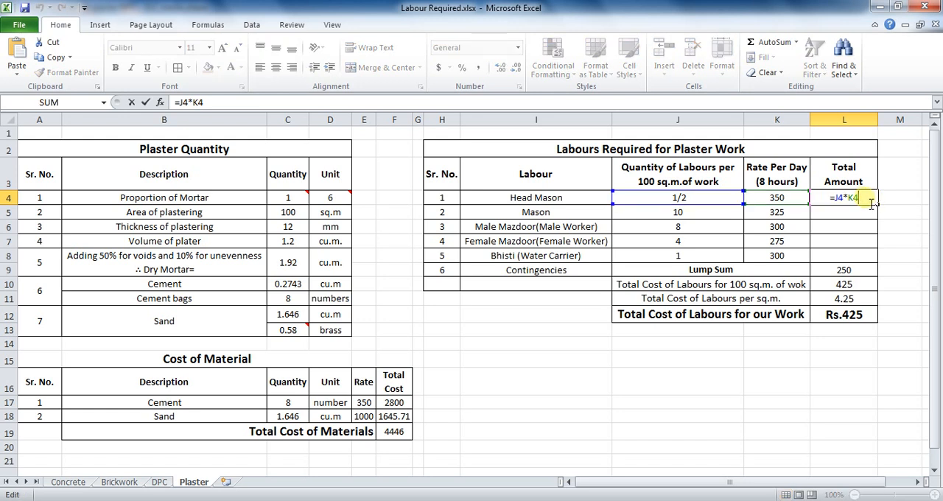
key(Enter)
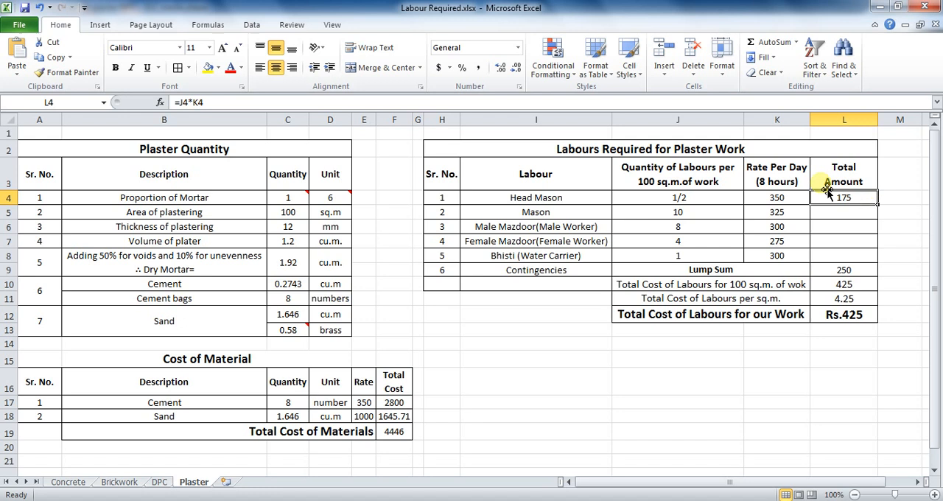
Fill the amount formula down to Bhisti, giving 3250, 2400, 1100 and 300 and a labour total of Rs.7475
drag(536, 212, 777, 242)
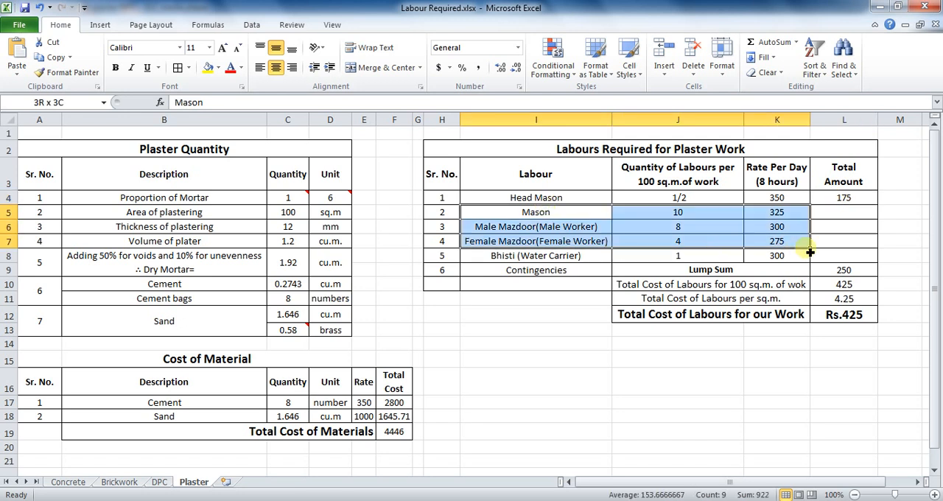
click(843, 197)
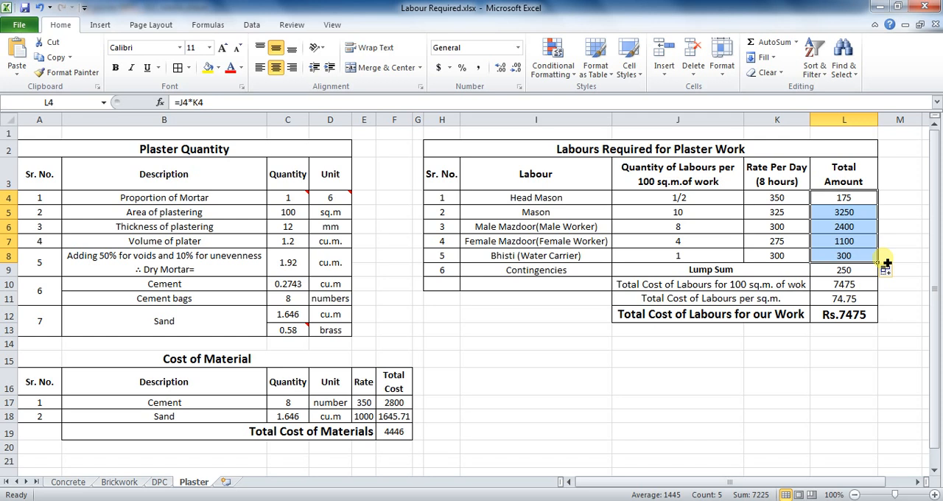
drag(843, 212, 843, 257)
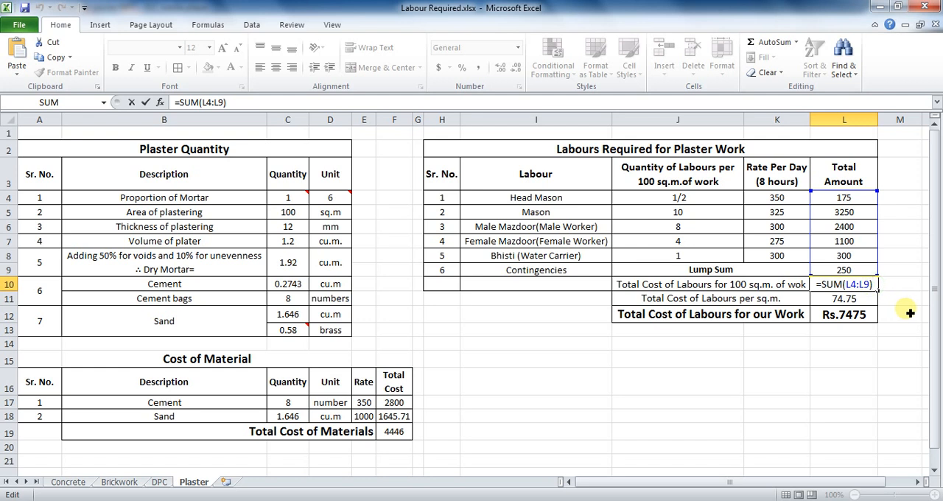
mouse_move(902, 304)
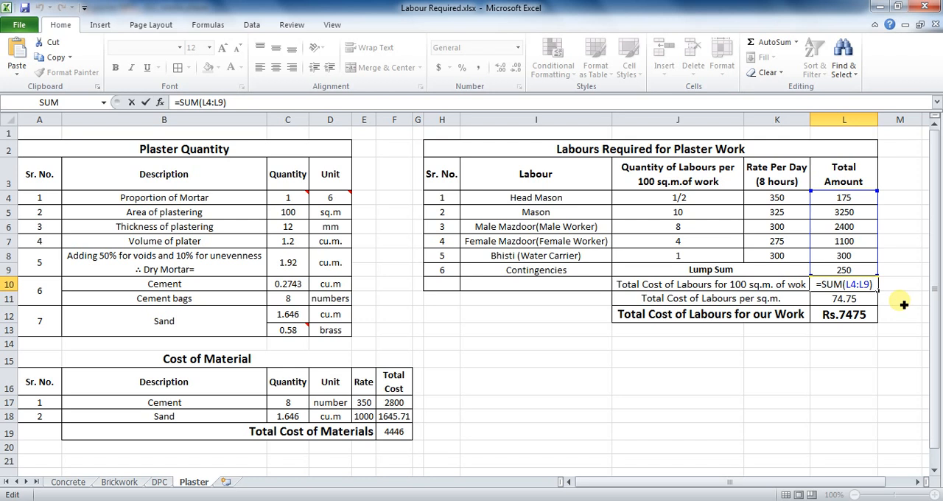
key(Enter)
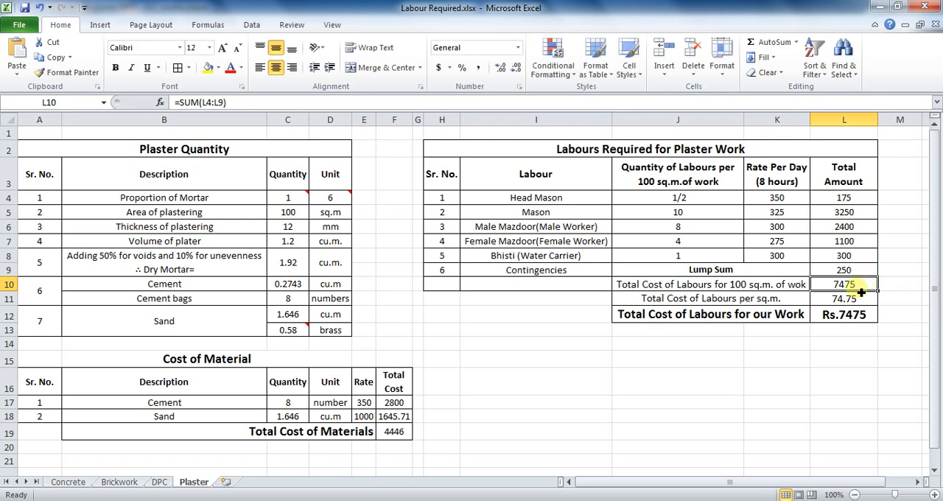
mouse_move(823, 361)
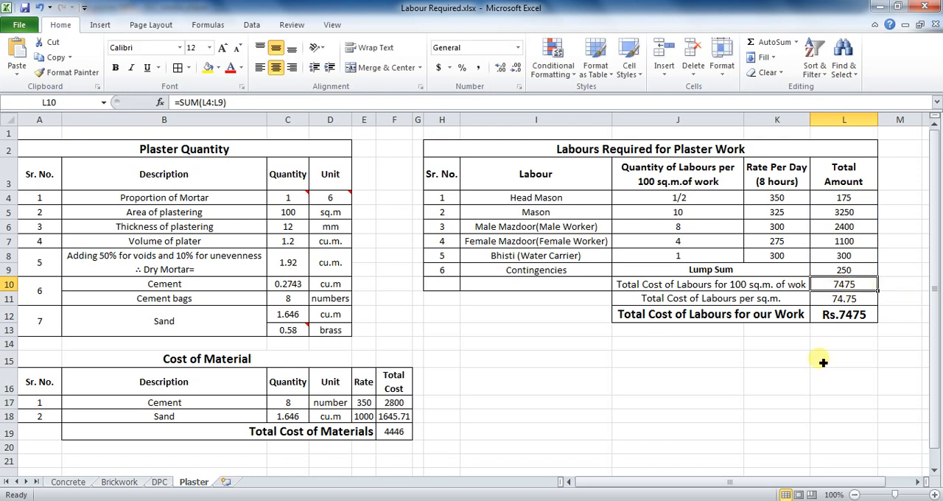
double_click(762, 298)
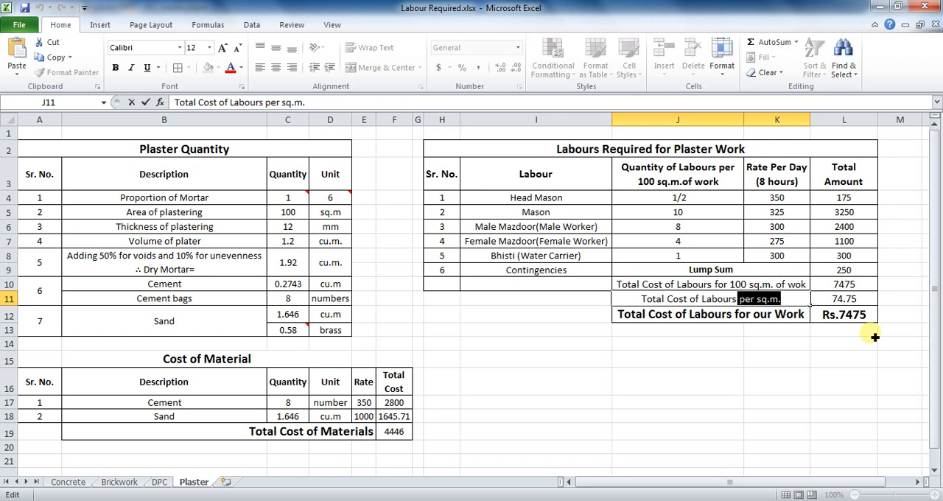
click(380, 68)
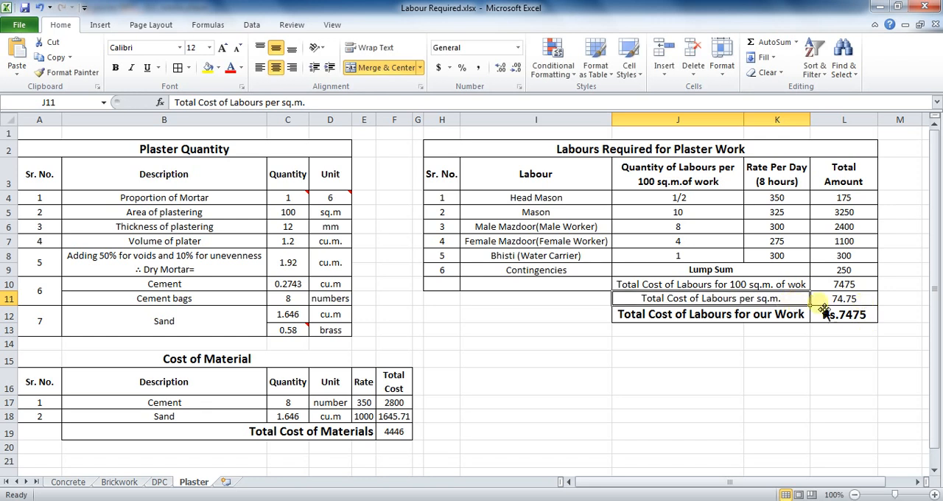
click(843, 297)
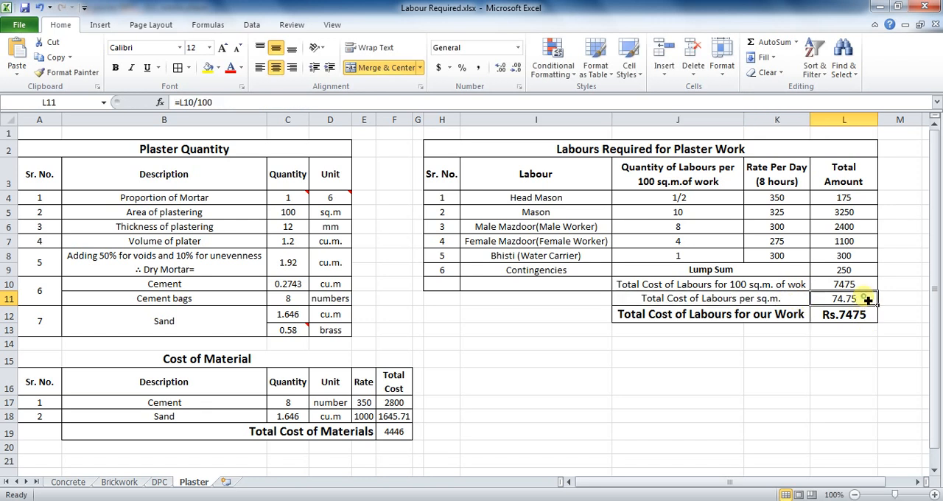
double_click(842, 298)
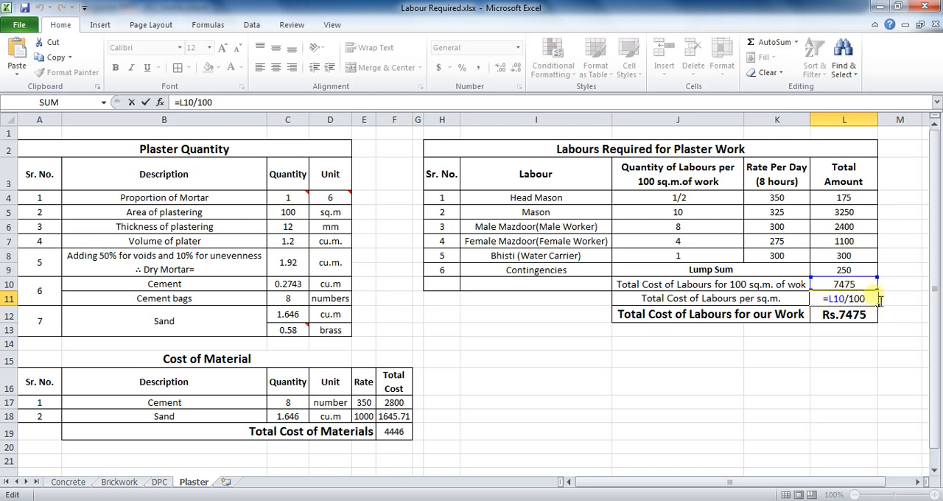
key(Enter)
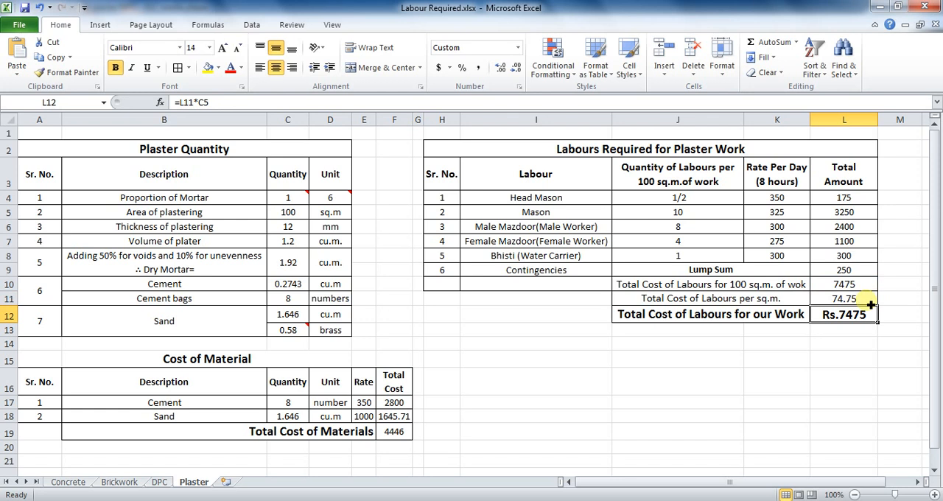
click(843, 298)
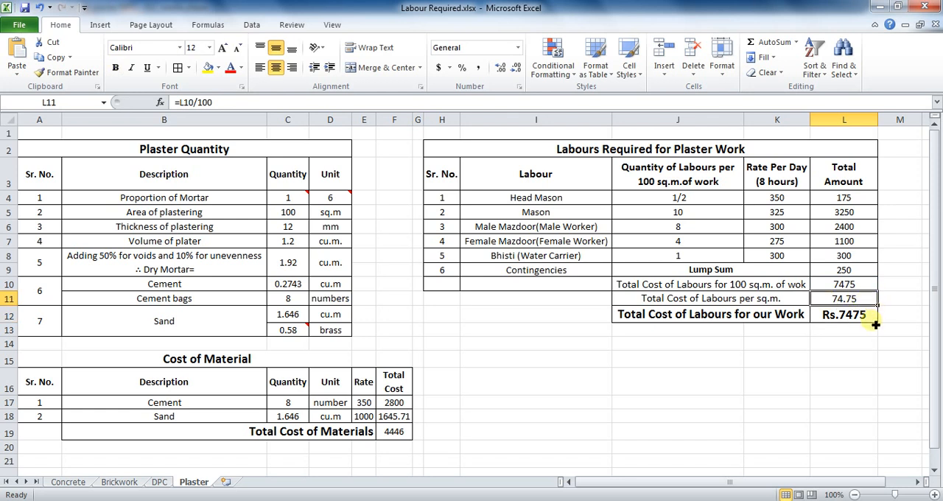
mouse_move(734, 320)
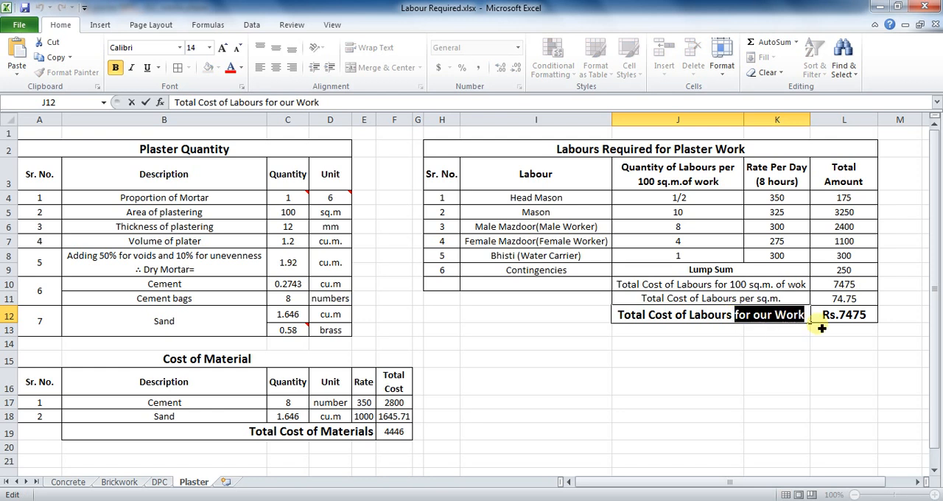
mouse_move(180, 213)
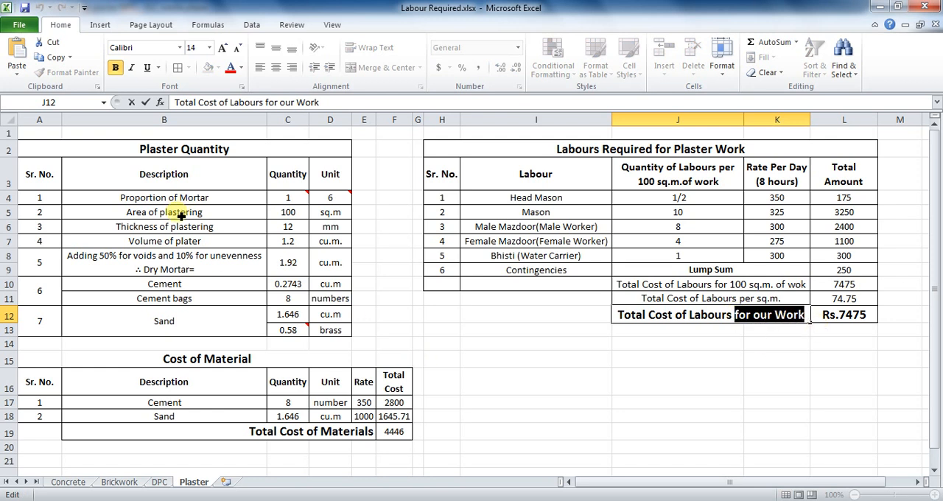
click(287, 212)
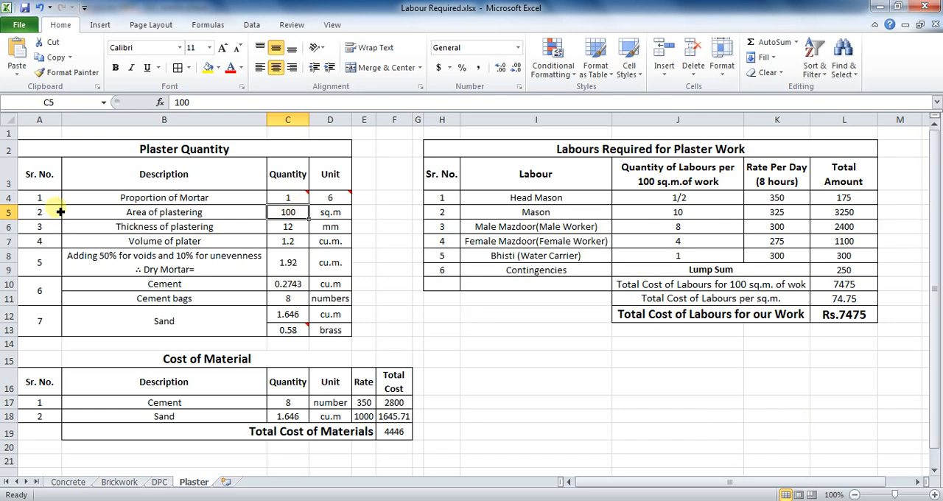
click(164, 212)
text(=L11*C5)
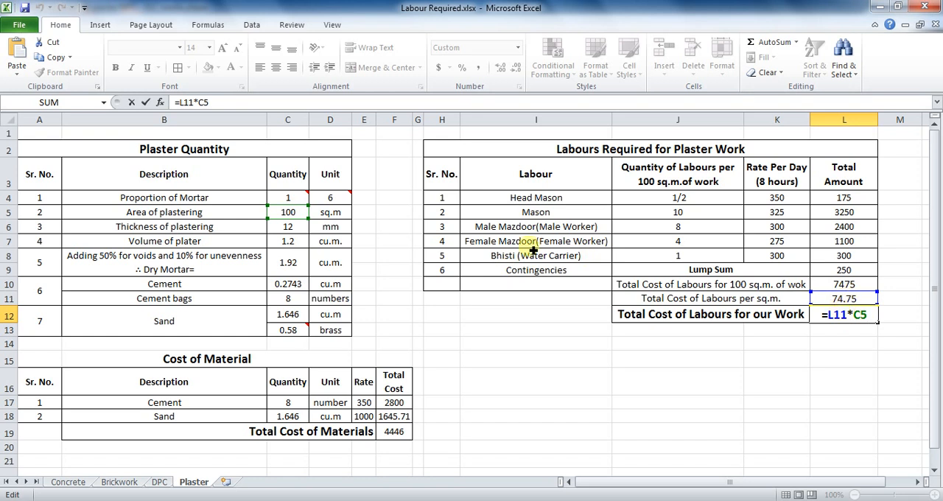
click(286, 212)
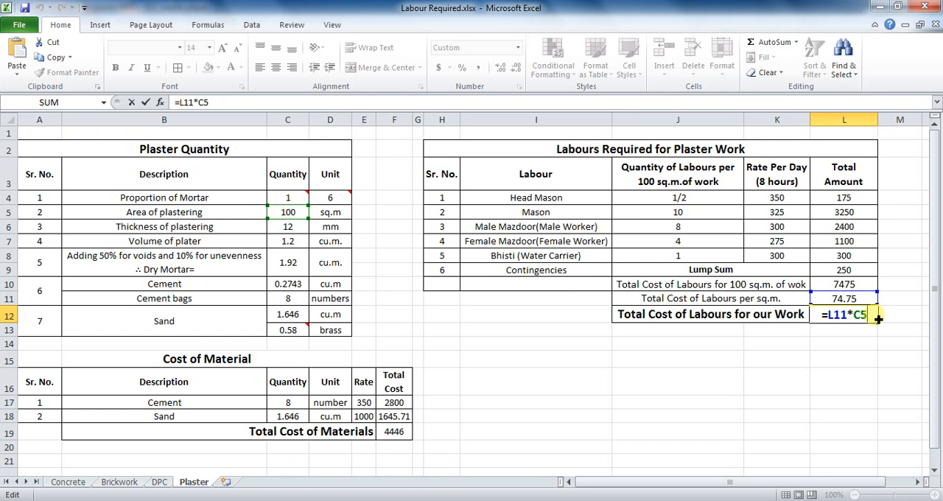
key(Enter)
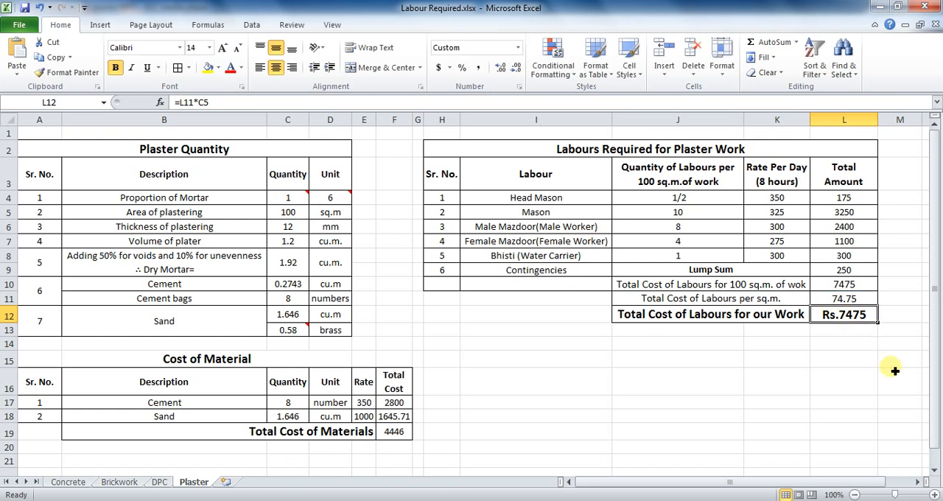
mouse_move(587, 227)
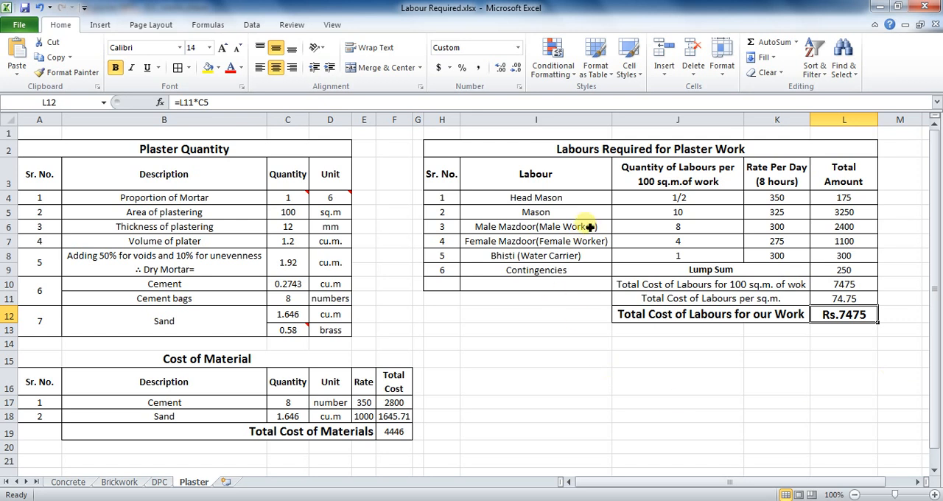
mouse_move(580, 198)
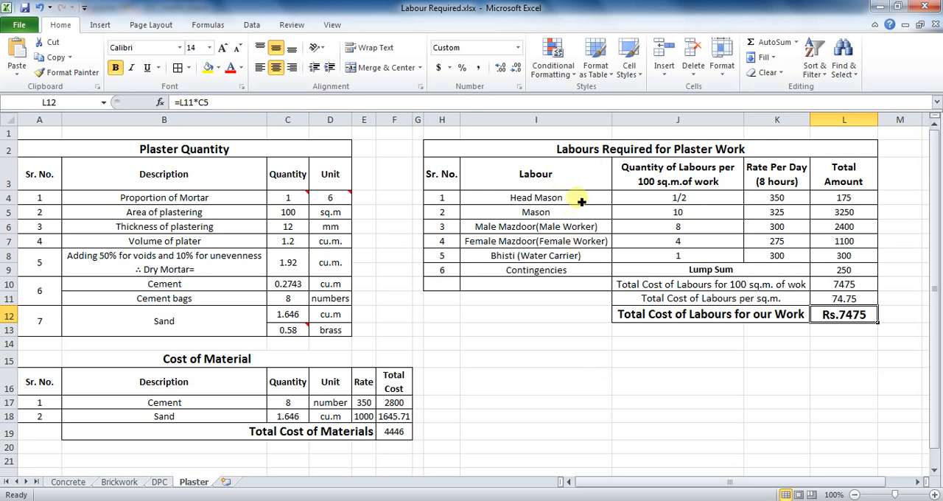
drag(678, 197, 678, 257)
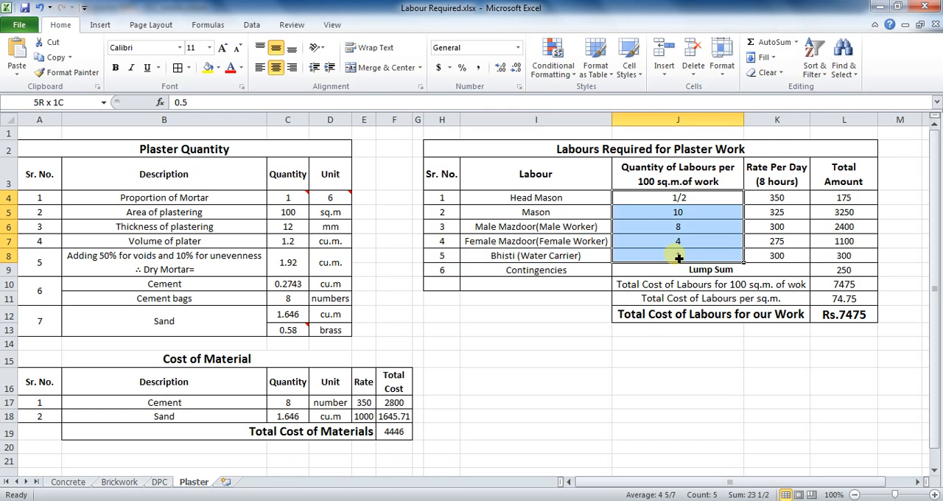
click(776, 343)
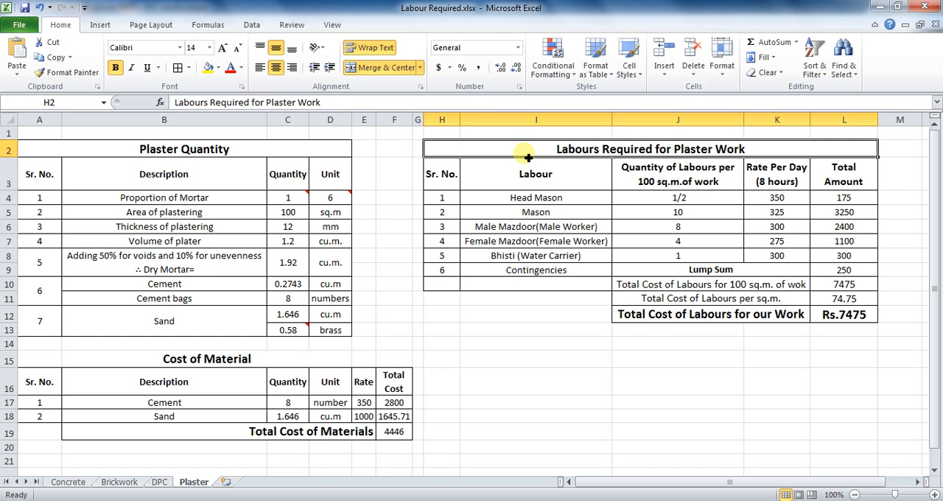
mouse_move(475, 155)
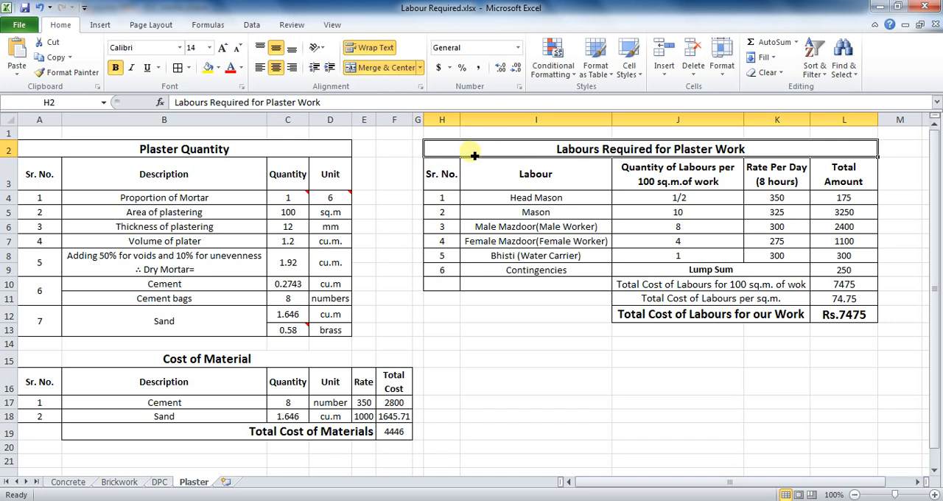